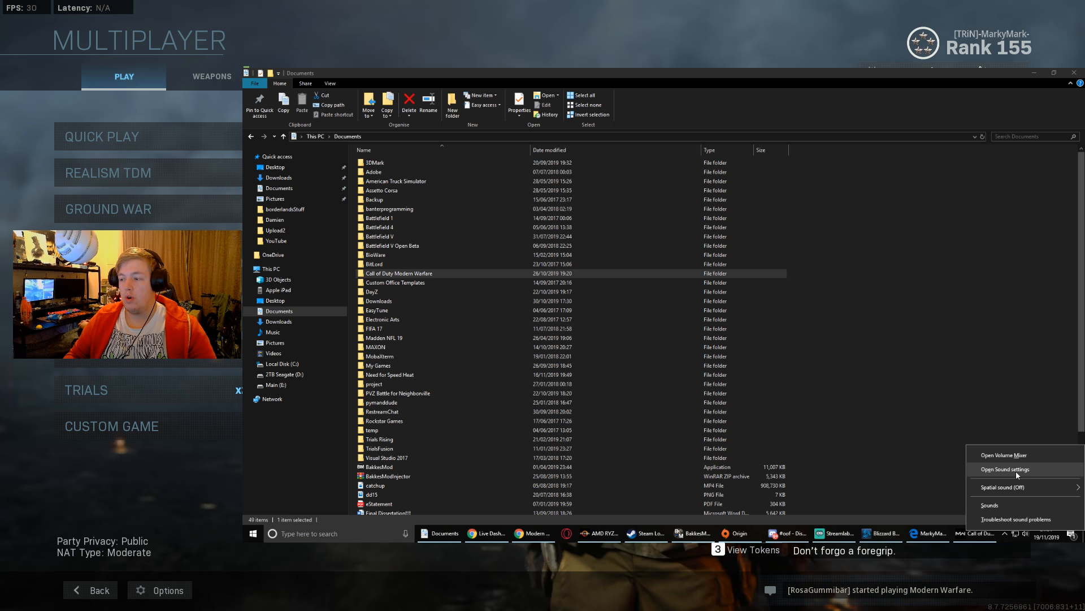
- Open Sound settings and the classic Sound panel listing the headset as default playback
{"action": "left_click", "coordinate": [1004, 468]}
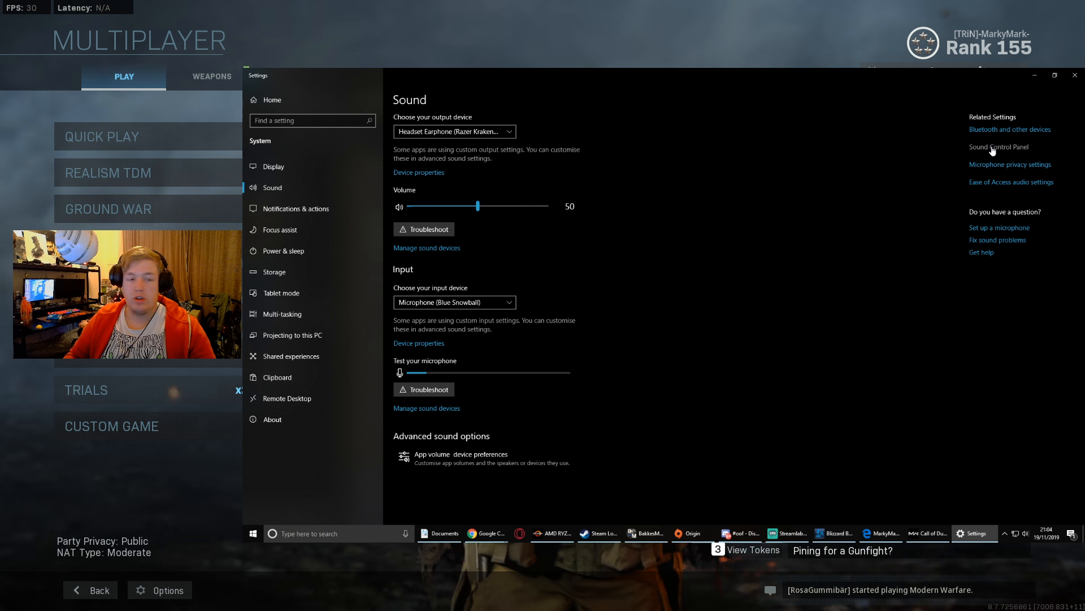
{"action": "left_click", "coordinate": [999, 147]}
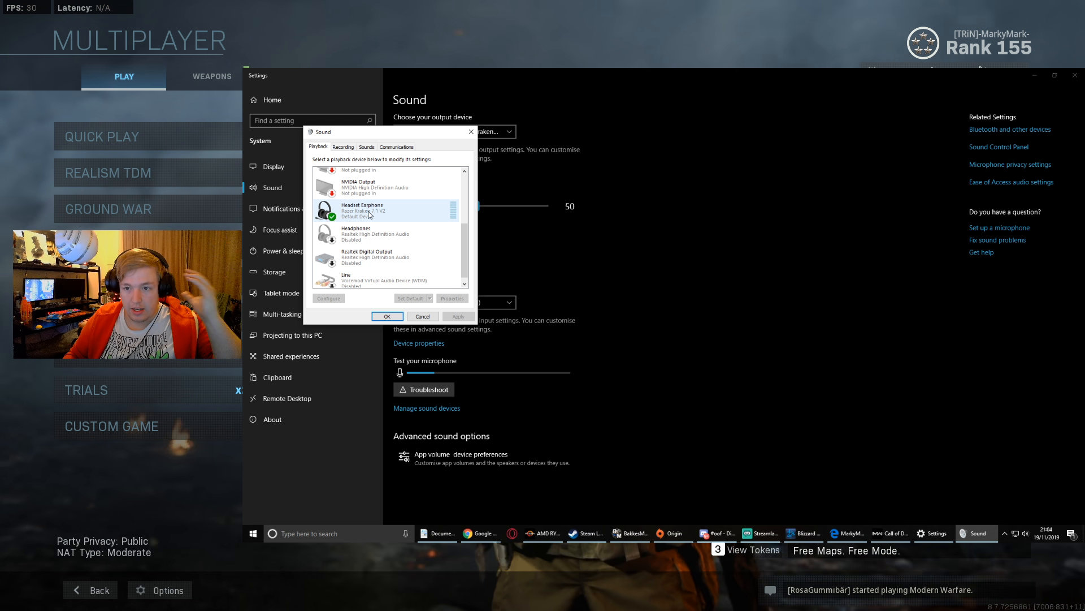
- Review the Razer Kraken Headset Earphone's options, then list the recording devices
{"action": "right_click", "coordinate": [360, 210]}
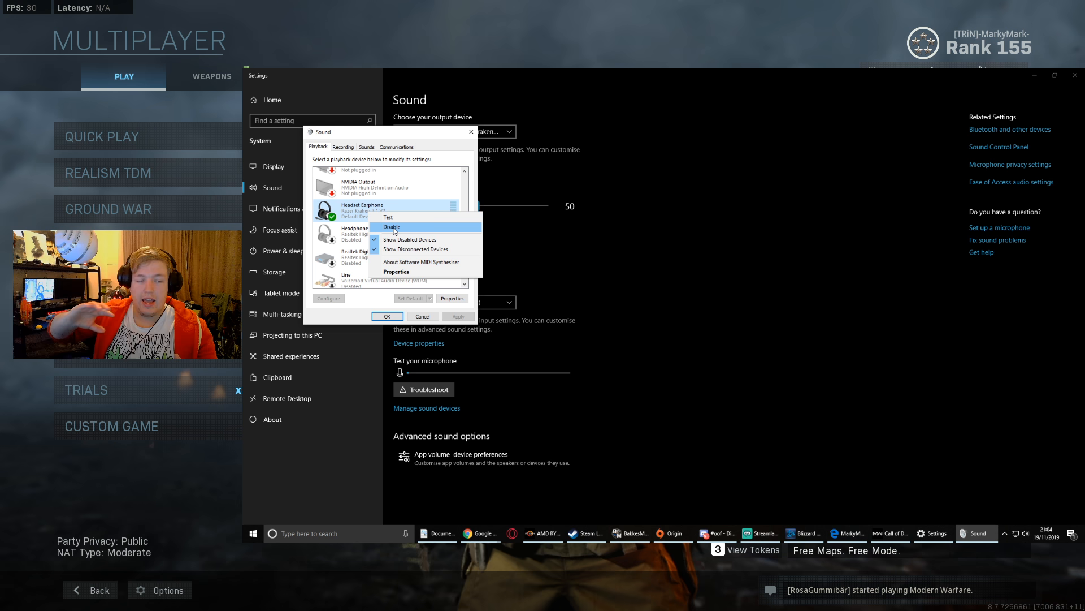
{"action": "left_click", "coordinate": [410, 238]}
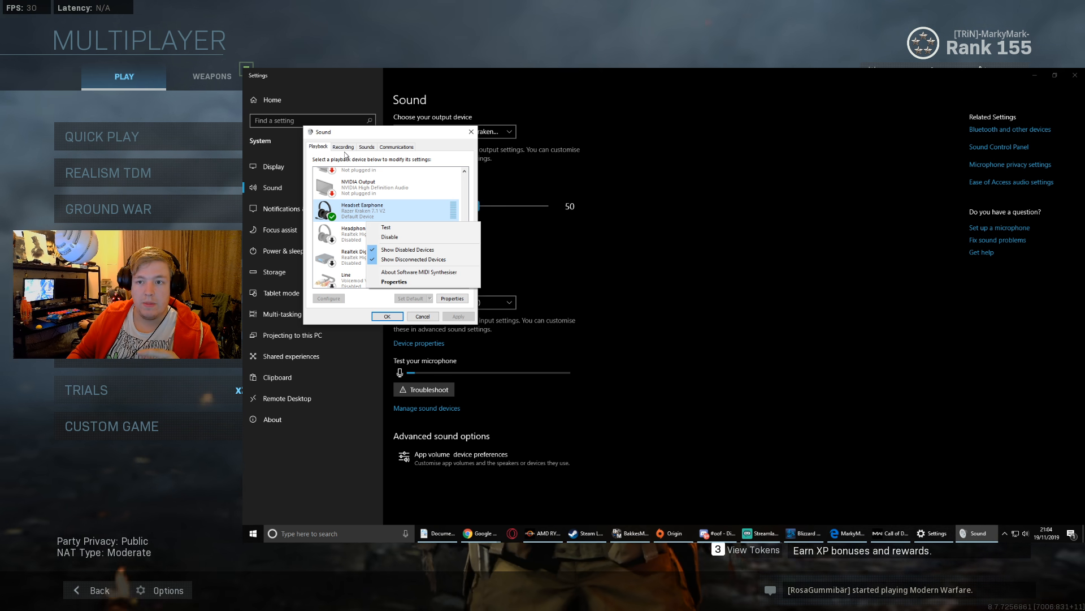
{"action": "left_click", "coordinate": [343, 146]}
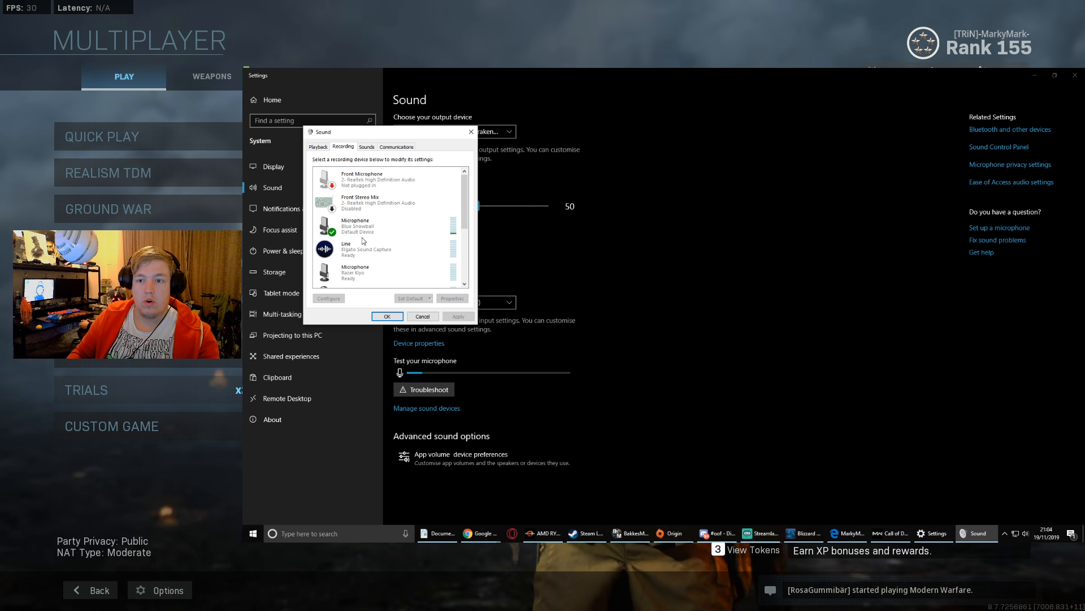
- Review the Blue Snowball microphone's options and close the Sound dialog
{"action": "left_click", "coordinate": [367, 226]}
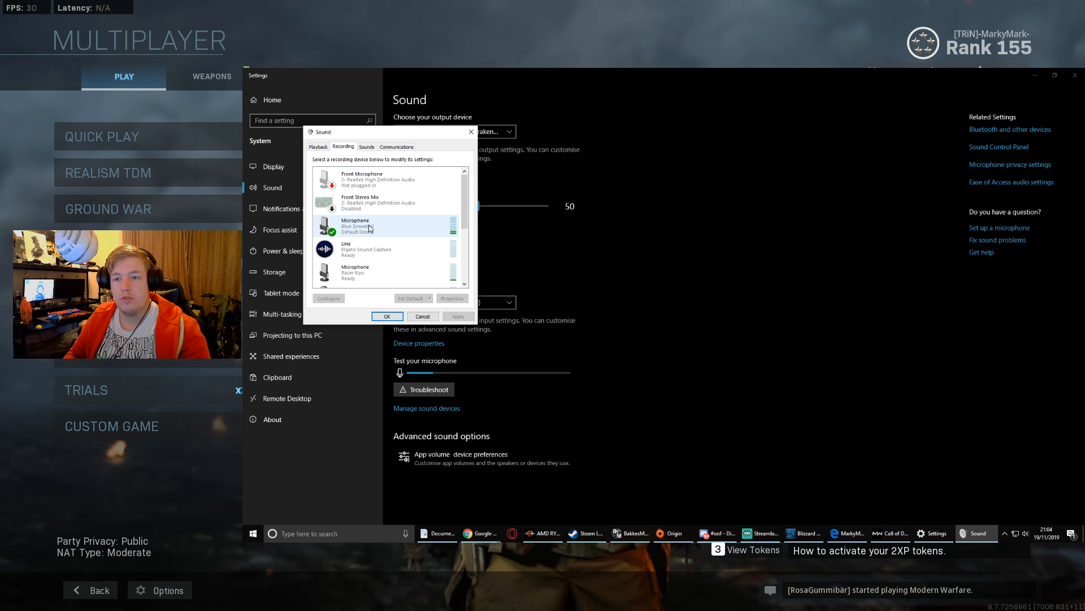
{"action": "right_click", "coordinate": [355, 225]}
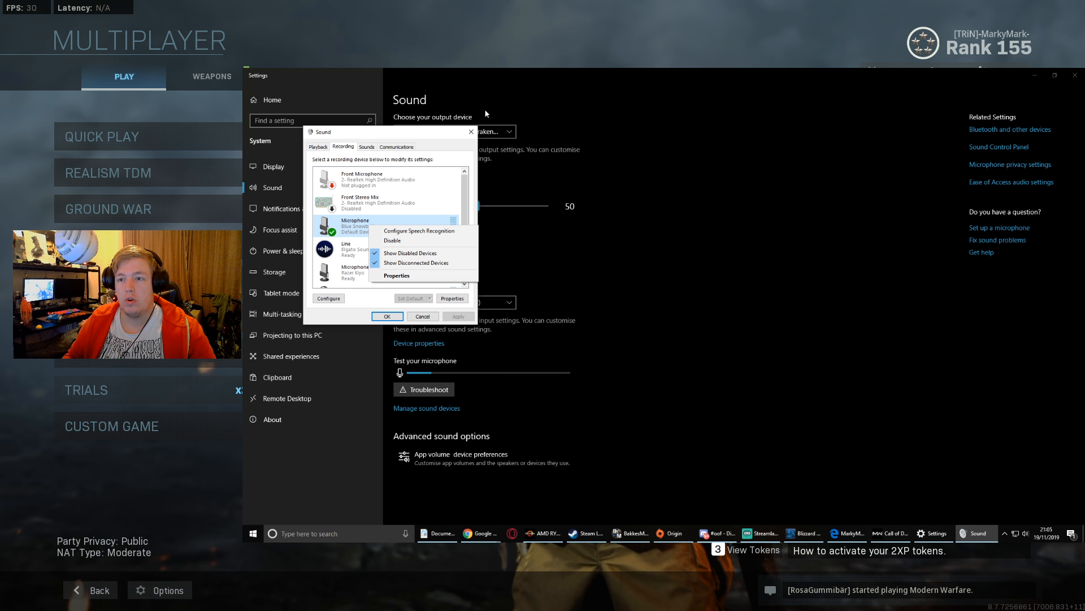
{"action": "left_click", "coordinate": [387, 315]}
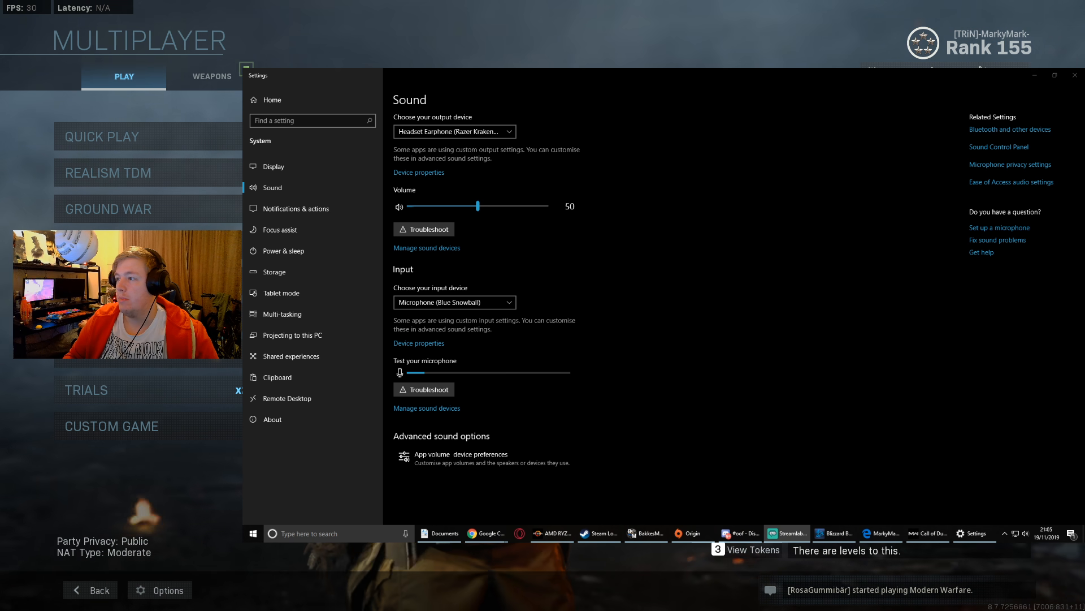
- Reread the forum fix on deleting players files except adv_options.ini, then return to Documents
{"action": "left_click", "coordinate": [439, 533]}
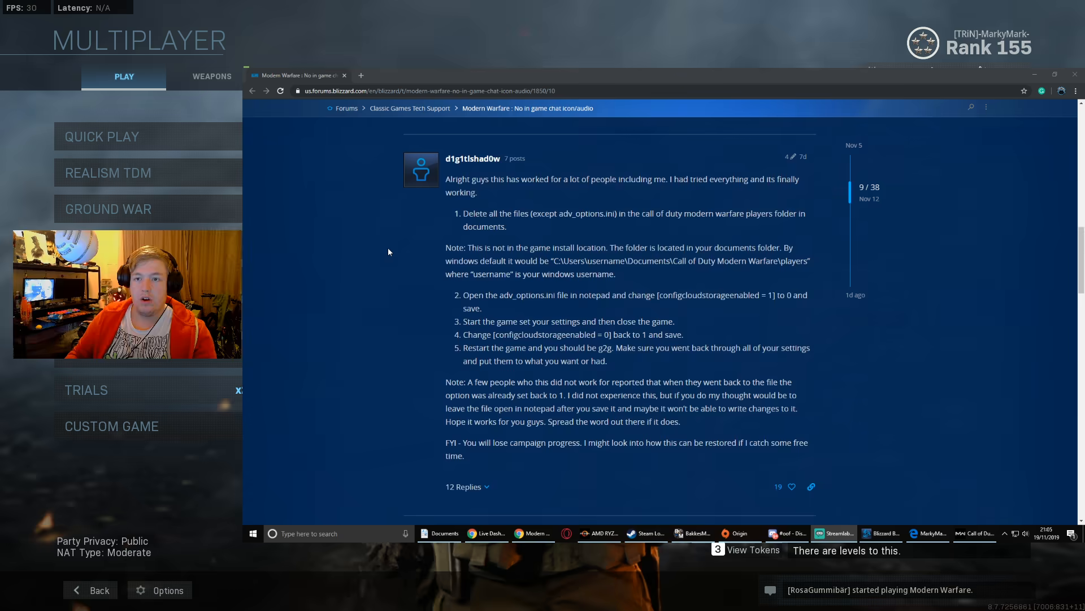
{"action": "scroll", "scroll_direction": "down", "scroll_amount": 3}
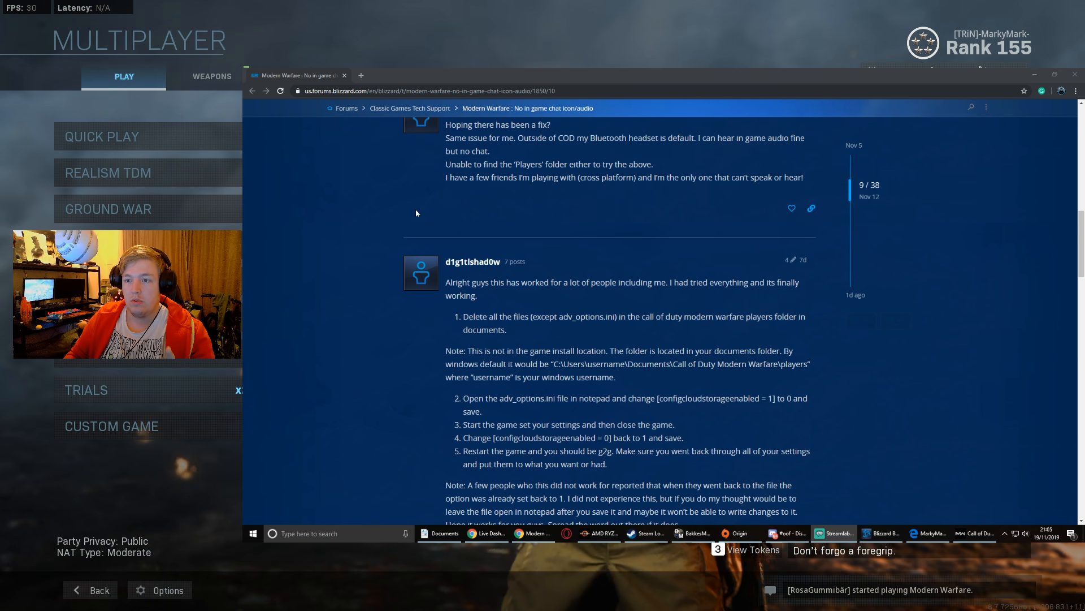
{"action": "scroll", "scroll_direction": "down", "scroll_amount": 3}
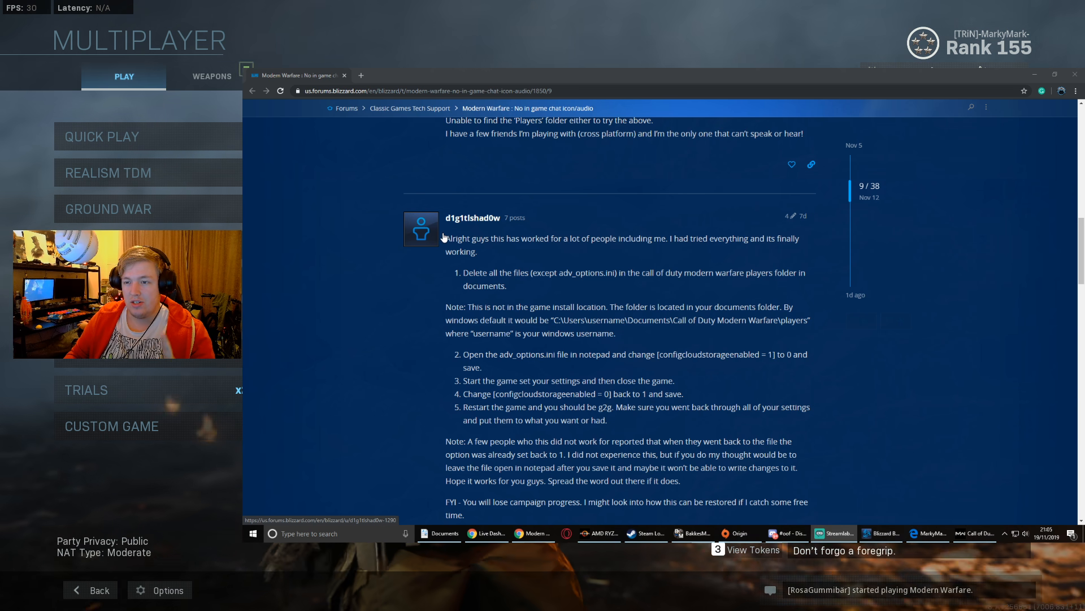
{"action": "scroll", "scroll_direction": "down", "scroll_amount": 3}
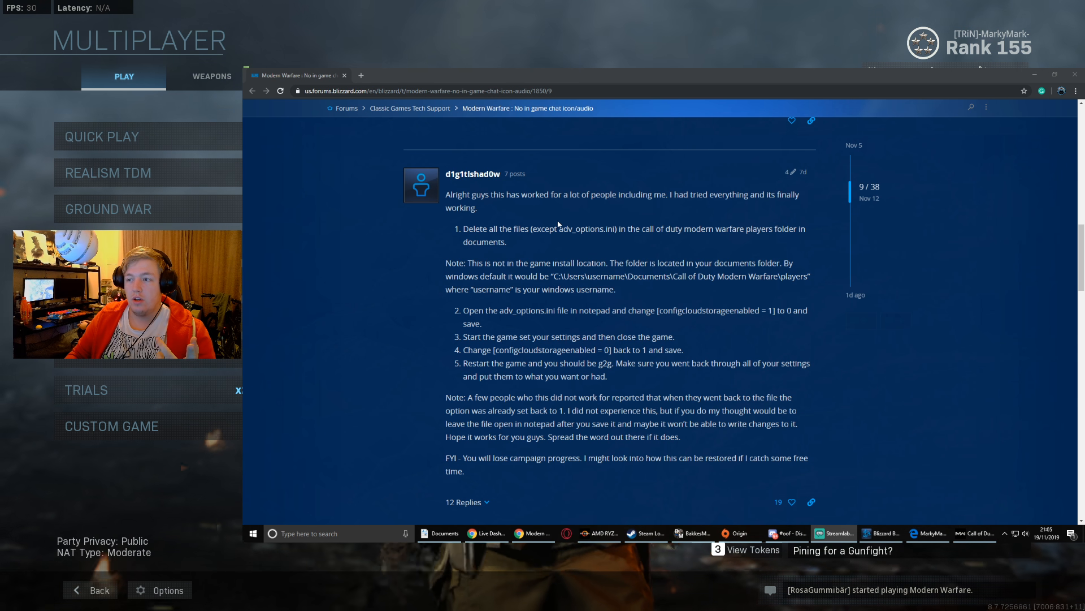
{"action": "left_click", "coordinate": [445, 533]}
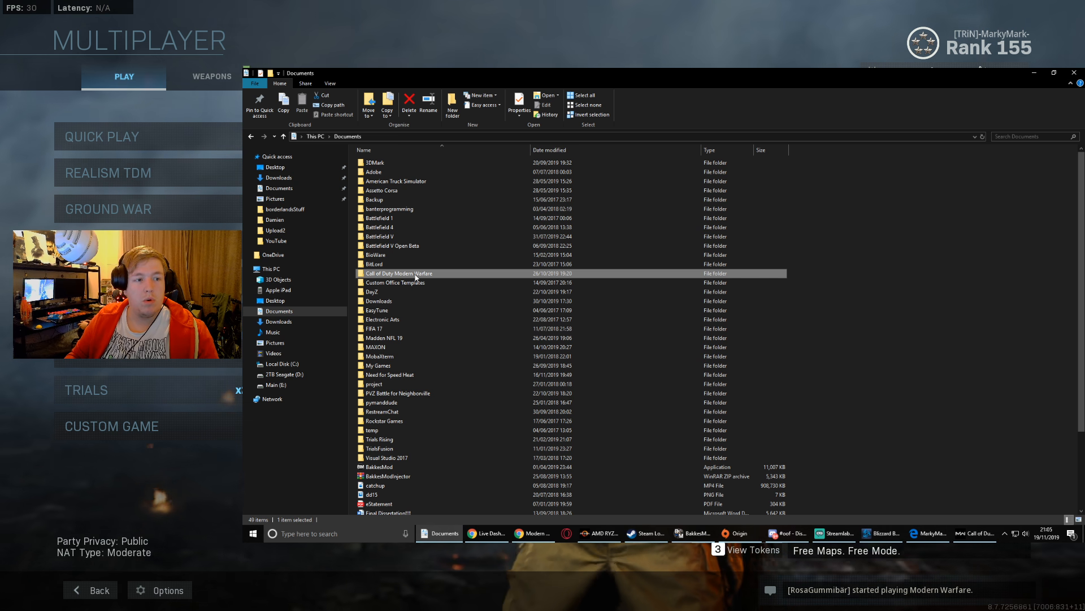
- Go into Call of Duty Modern Warfare, then its players folder
{"action": "double_click", "coordinate": [400, 273]}
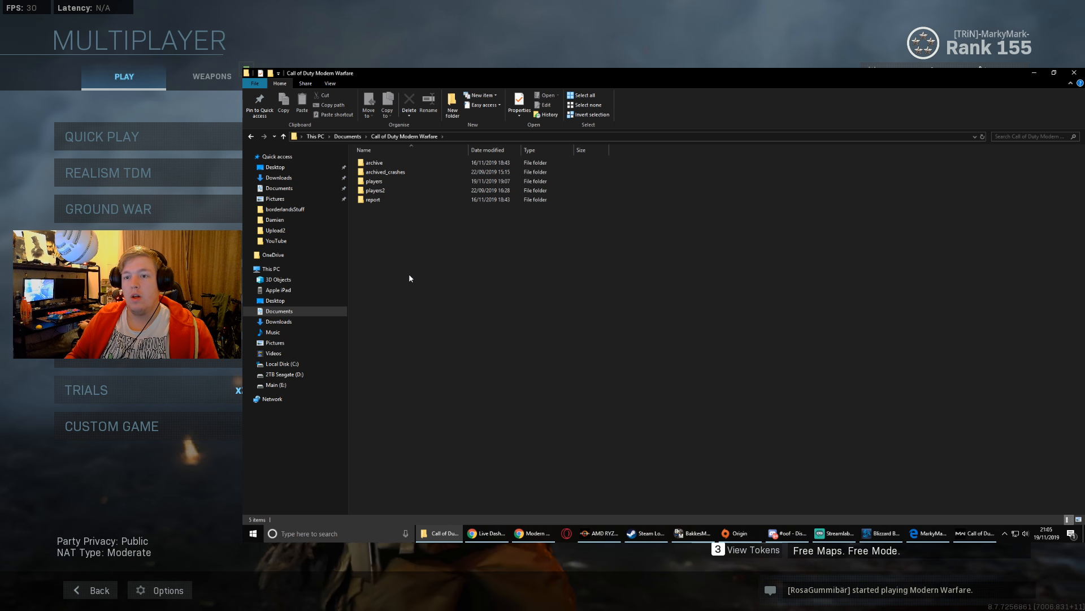
{"action": "left_click", "coordinate": [374, 181]}
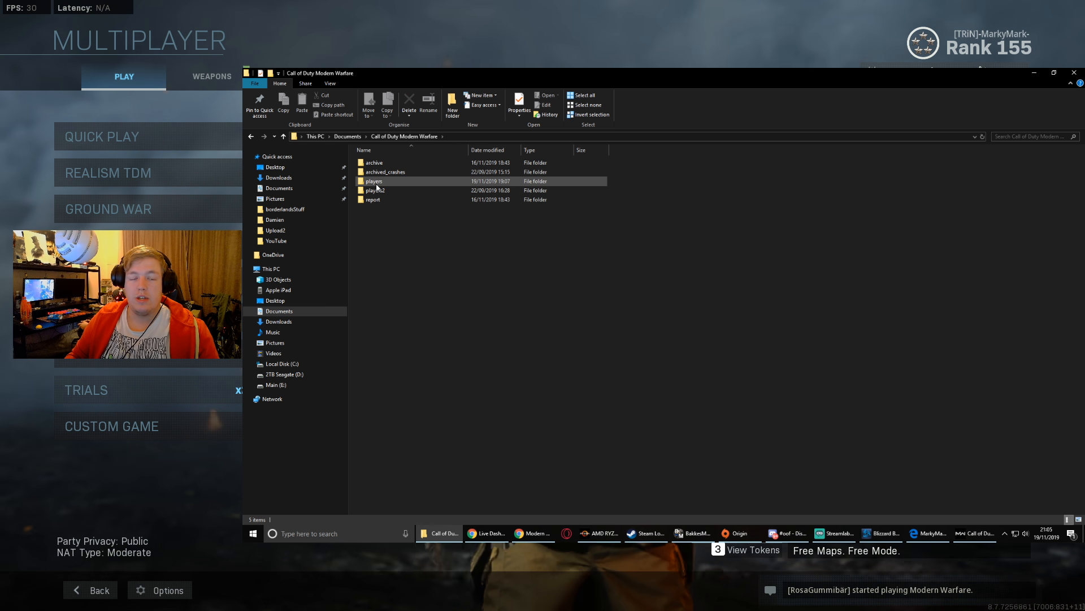
{"action": "mouse_move", "coordinate": [374, 181]}
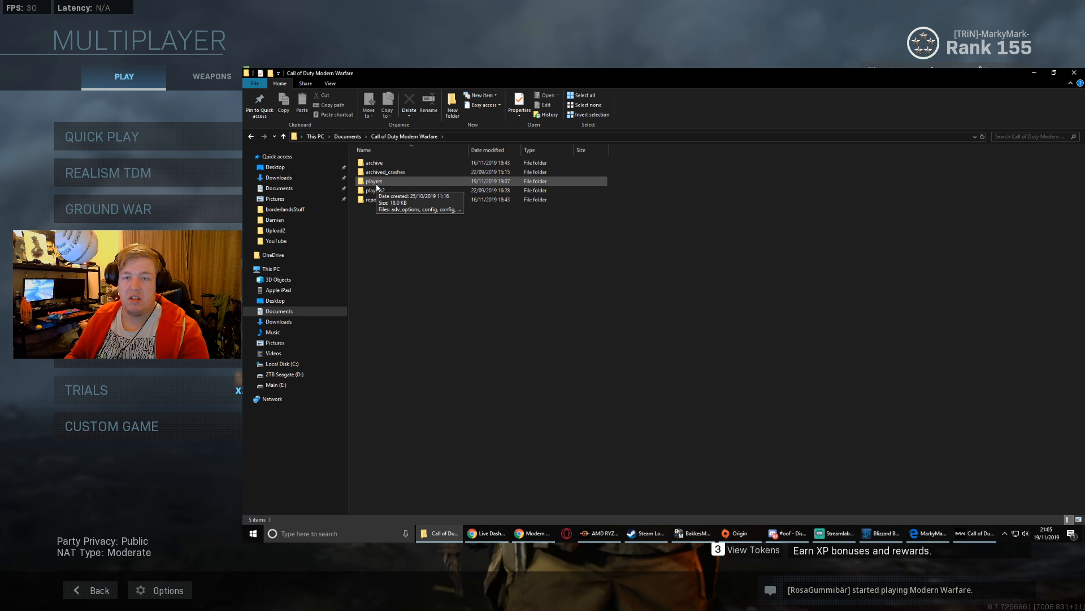
{"action": "double_click", "coordinate": [373, 181]}
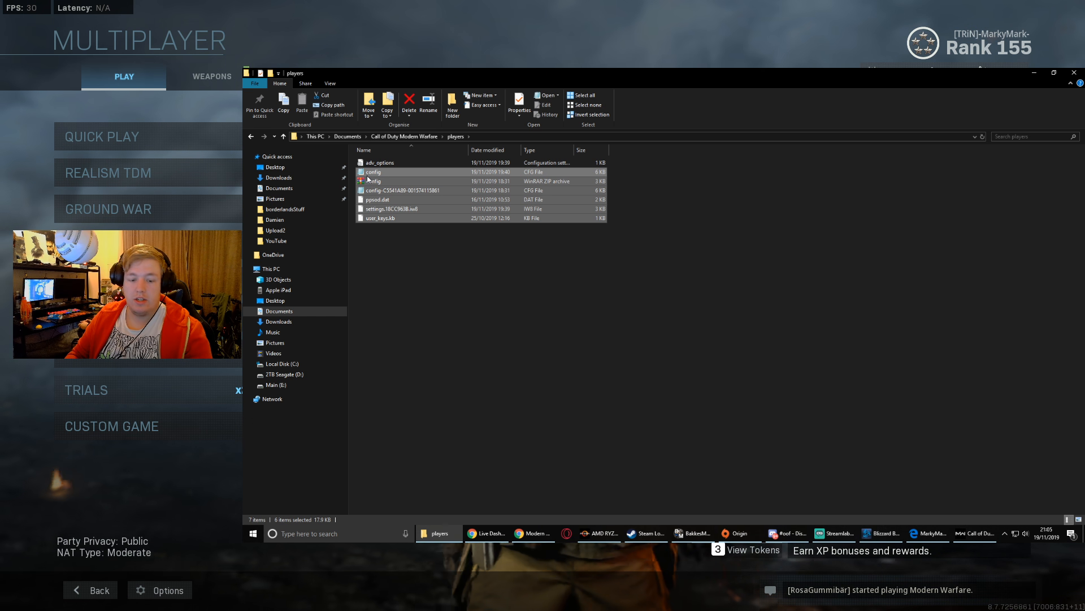
- Select all players files except adv_options, then view Modern Warfare's audio options
{"action": "left_click", "coordinate": [450, 247]}
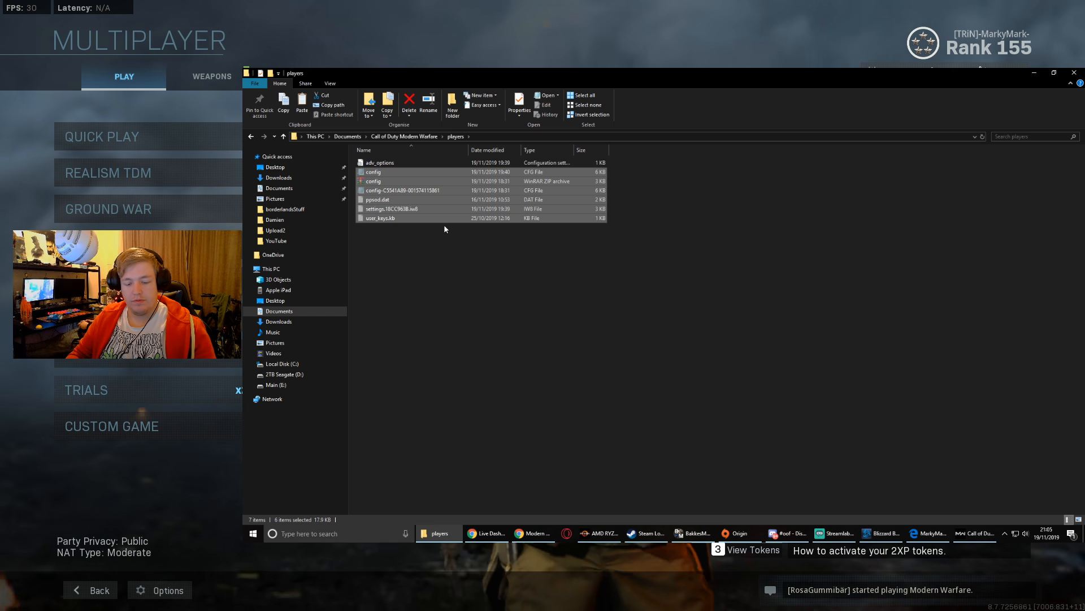
{"action": "left_click", "coordinate": [409, 101]}
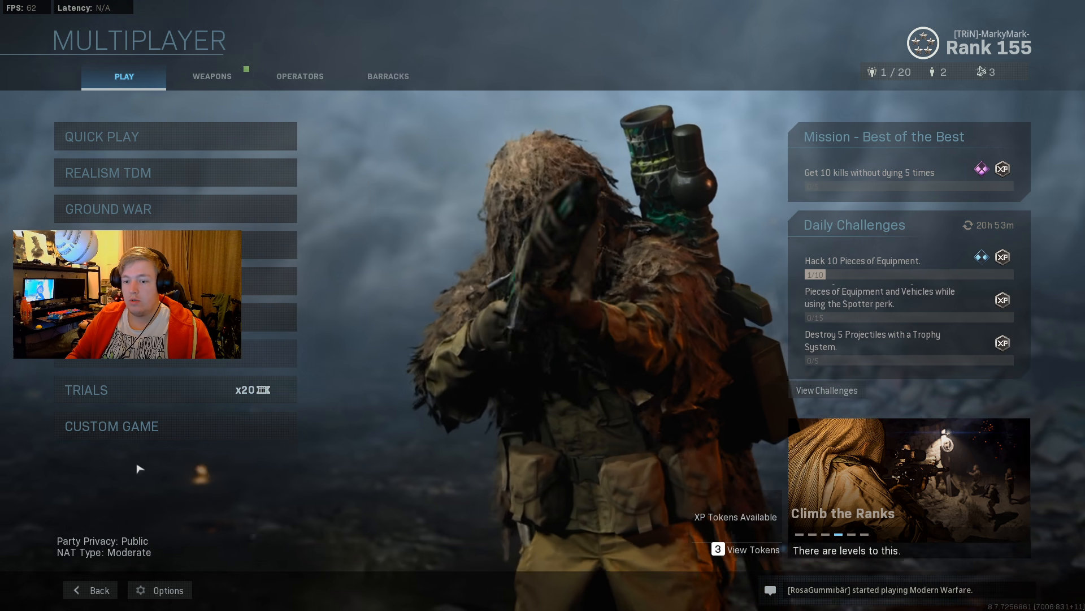
{"action": "left_click", "coordinate": [159, 590]}
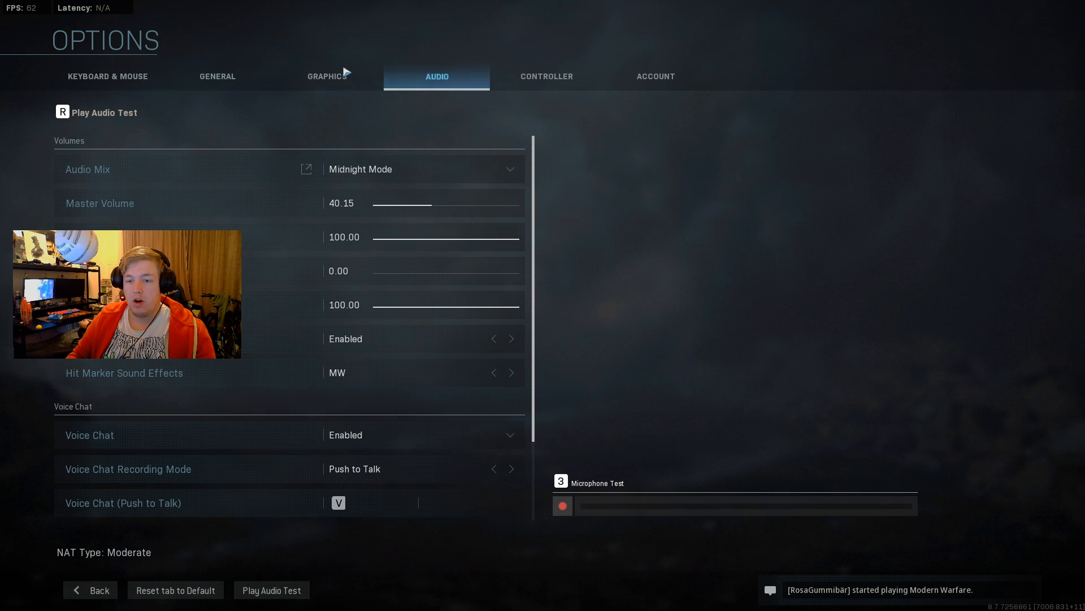